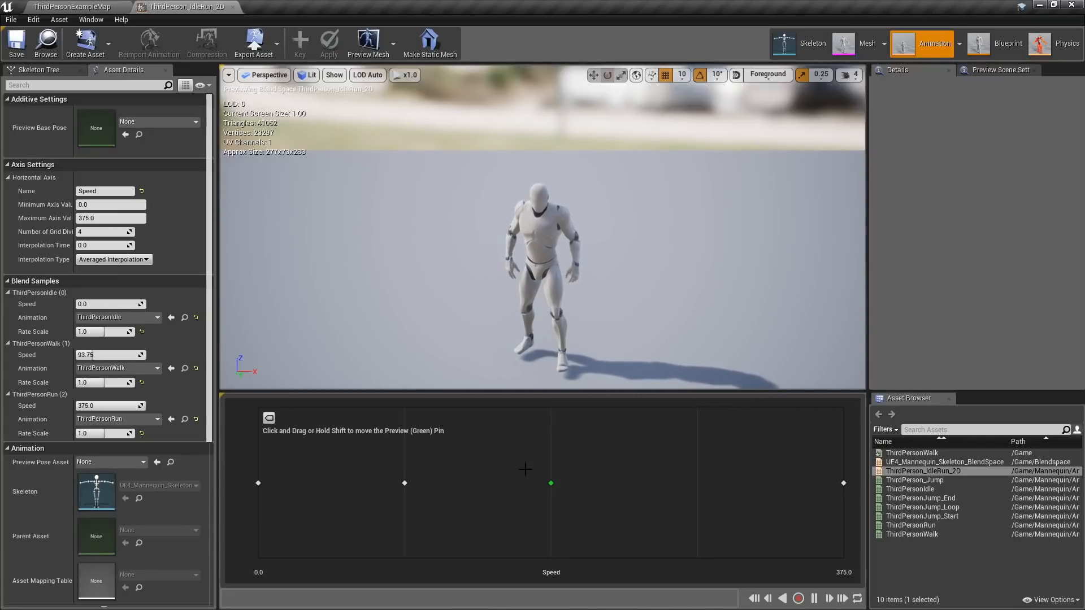
# - Scrub the IdleRun preview pin to a slow walk, then between walk and run
pyautogui.moveTo(550, 482); pyautogui.dragTo(309, 483)
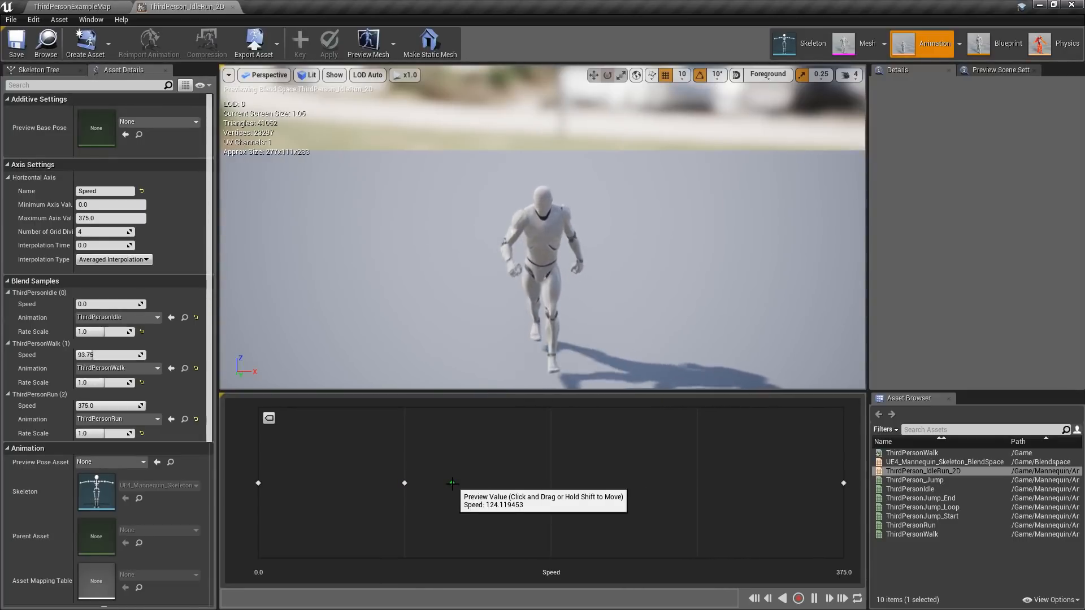
pyautogui.moveTo(453, 484); pyautogui.dragTo(690, 484)
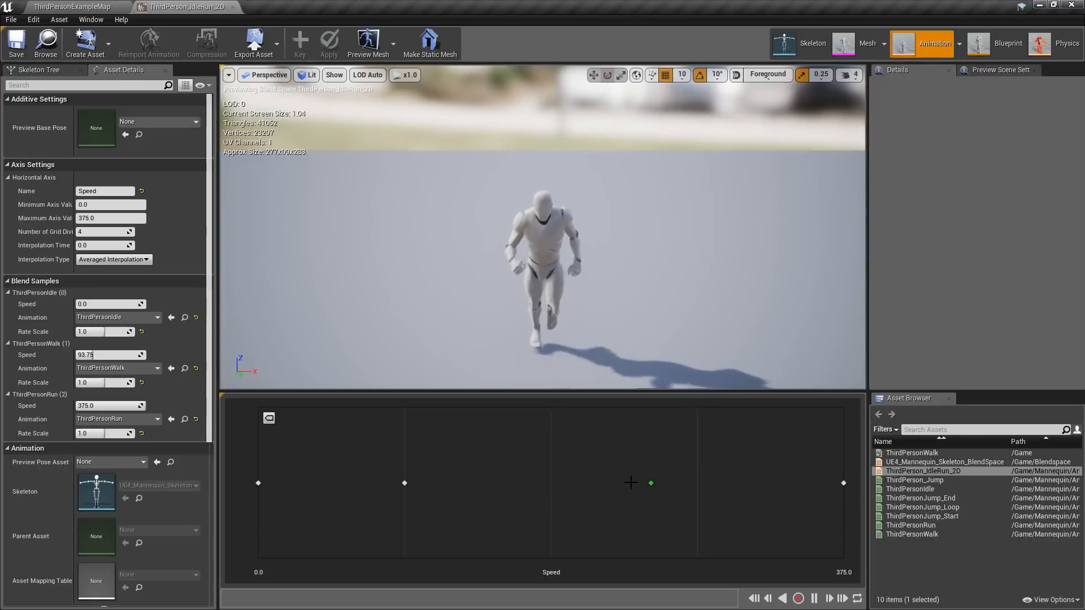
pyautogui.click(334, 75)
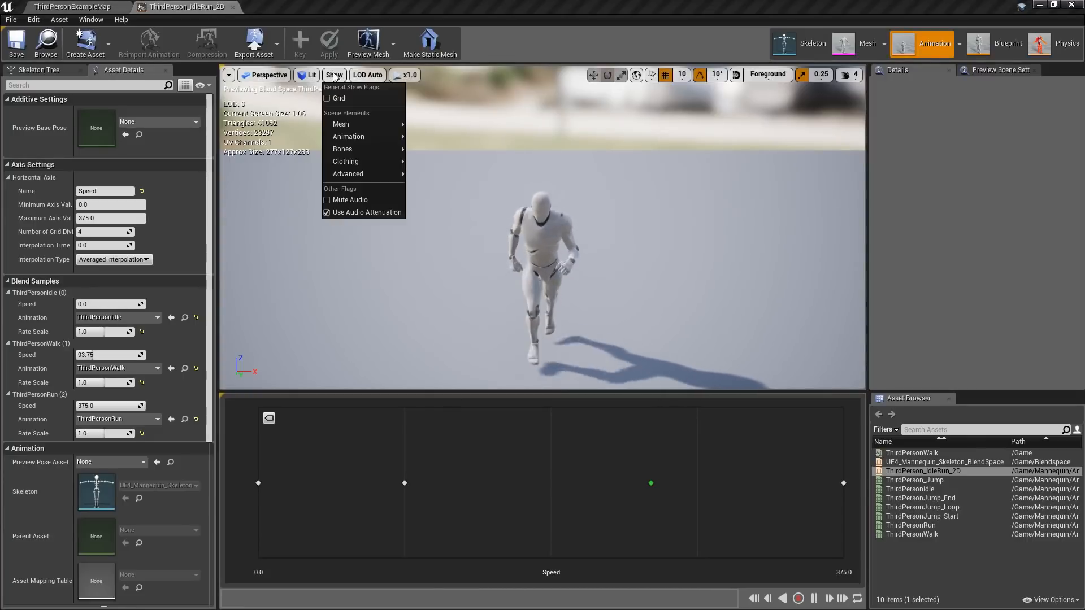
pyautogui.moveTo(341, 124)
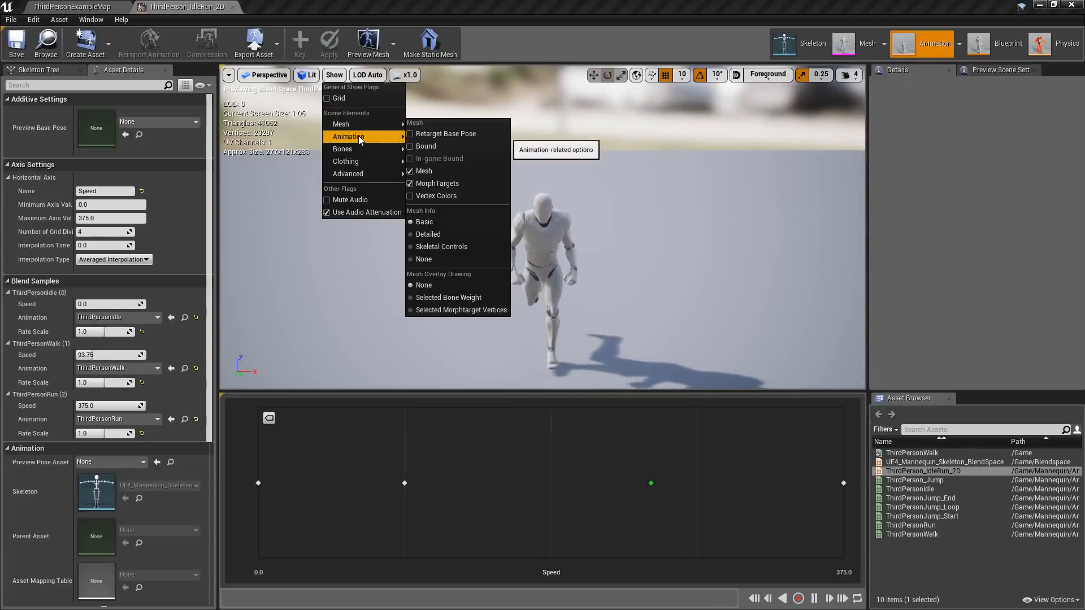
pyautogui.moveTo(339, 124)
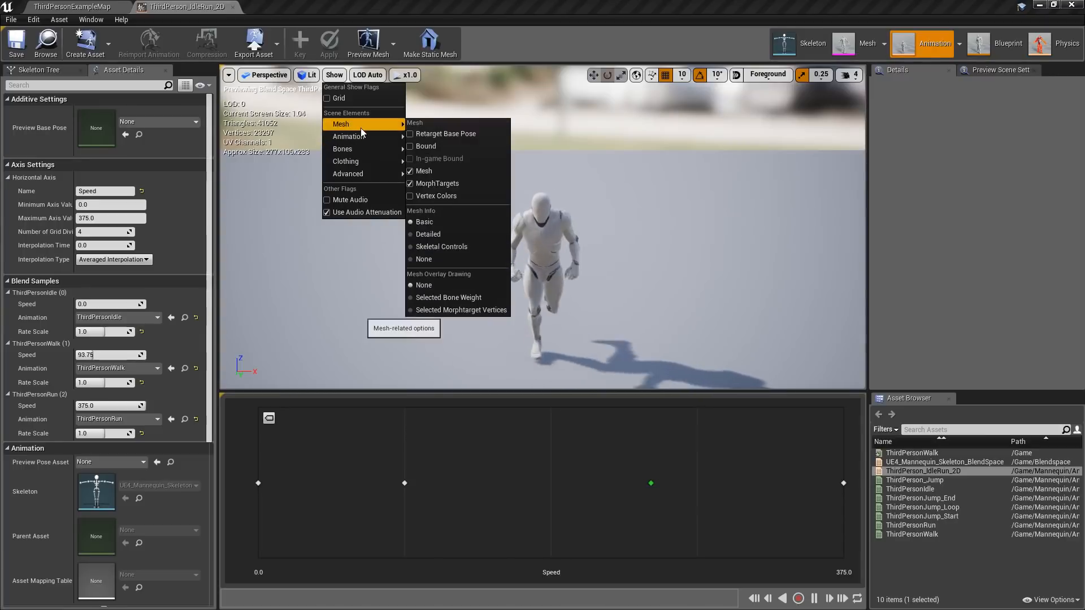
pyautogui.moveTo(345, 162)
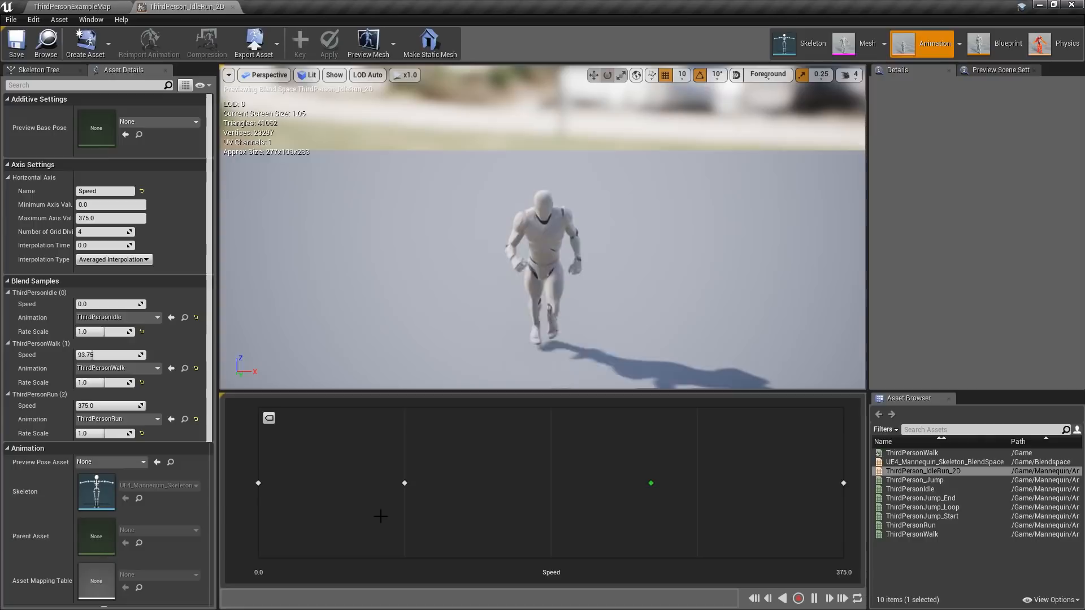
pyautogui.moveTo(86, 43)
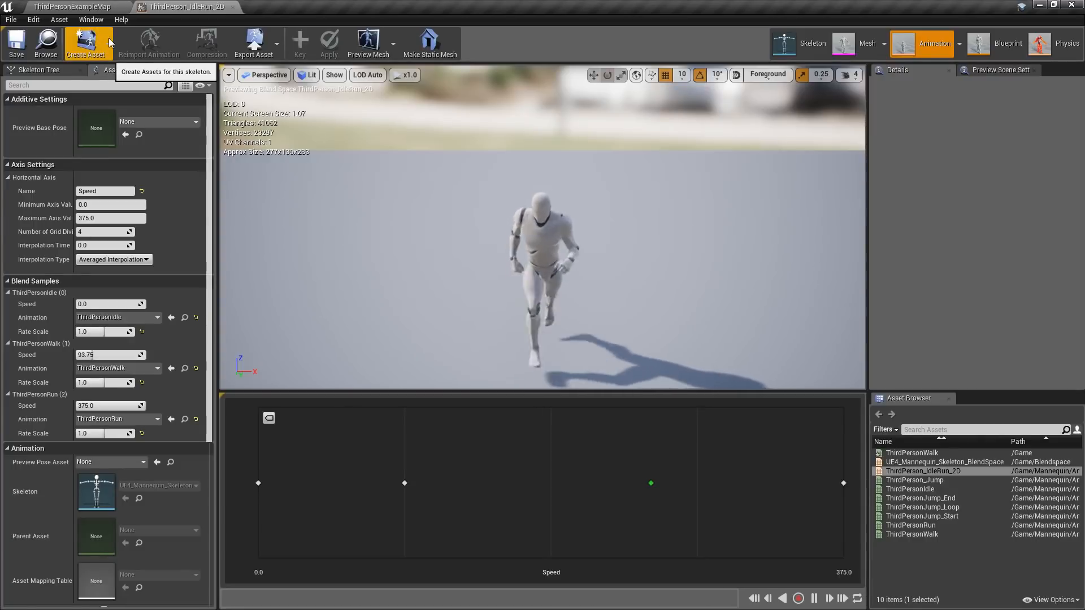
# - Create a Blend Space asset in Content, keeping the default name UE4_Mannequin_Skeleton_BlendSpace
pyautogui.click(86, 43)
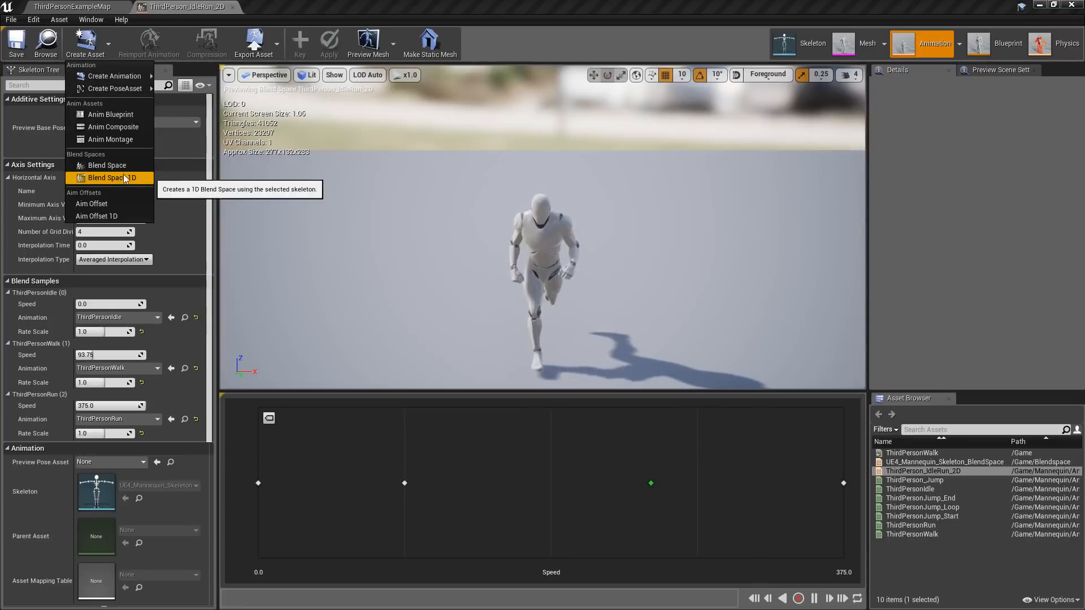
pyautogui.click(108, 177)
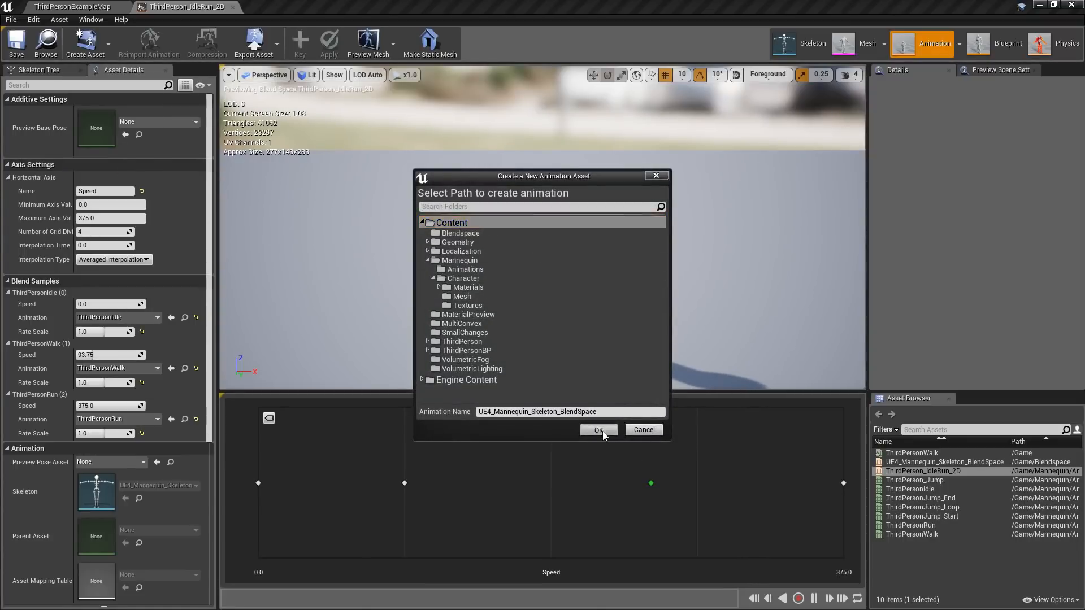
pyautogui.click(598, 430)
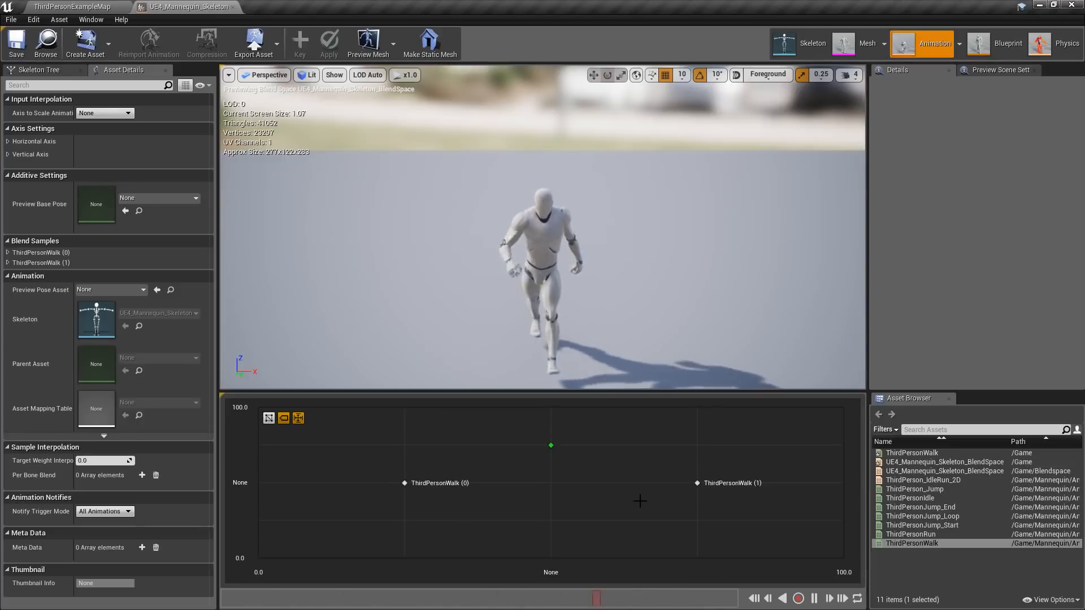
# - Expand both ThirdPersonWalk blend samples to show coordinates 25/50 and 75/50
pyautogui.click(7, 253)
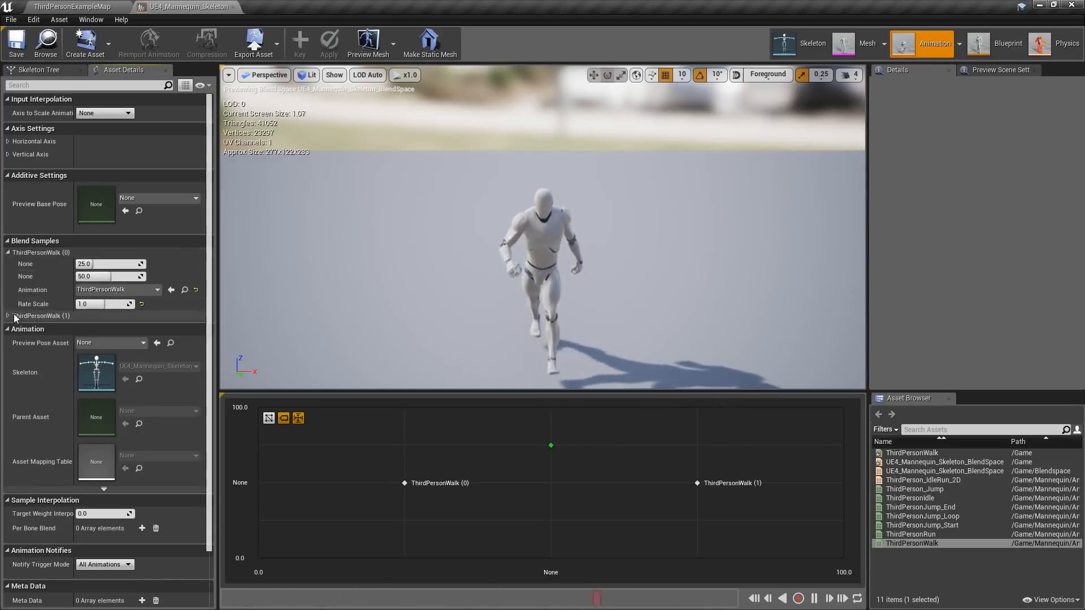
pyautogui.click(7, 315)
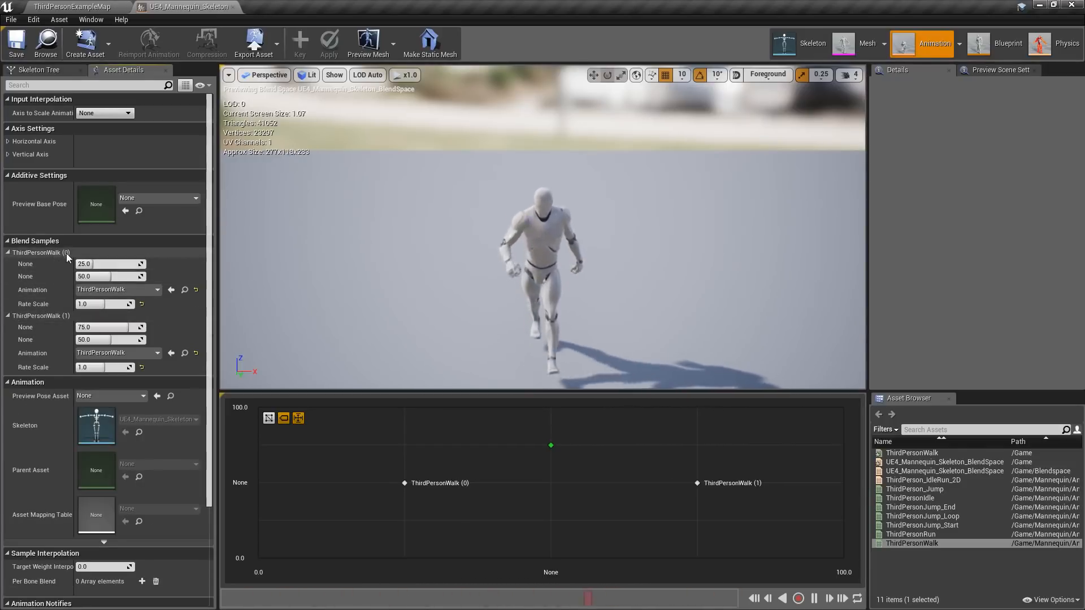